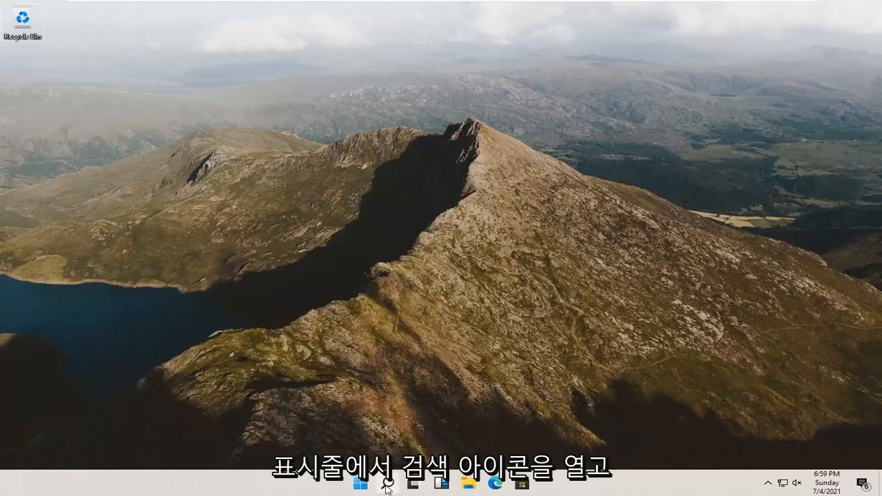
- Search Windows for 'computer management' and launch the top result
left_click(389, 489)
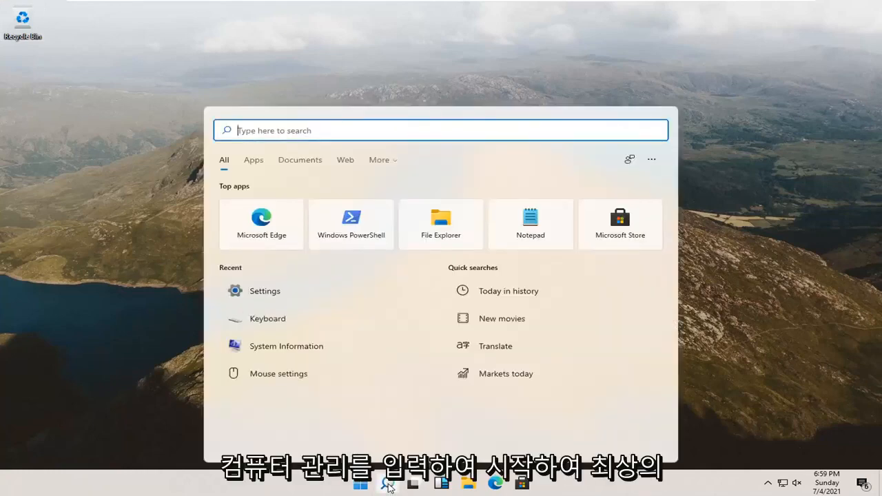
type("comput")
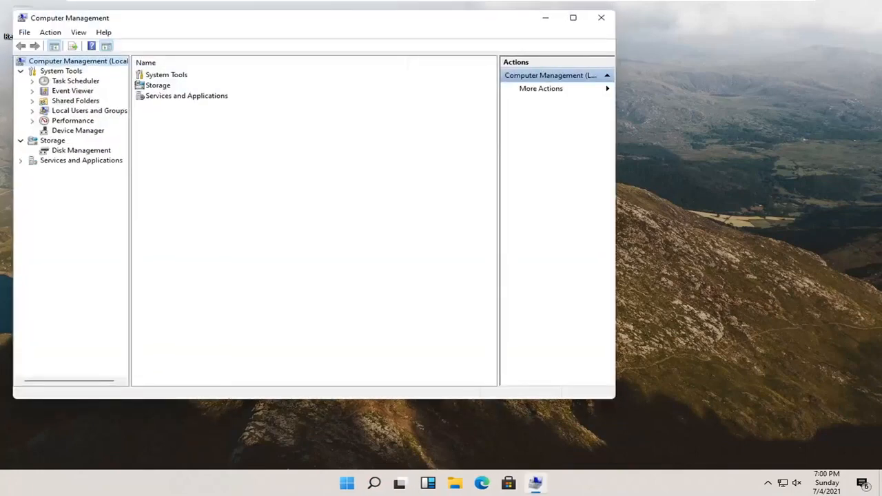
mouse_move(259, 24)
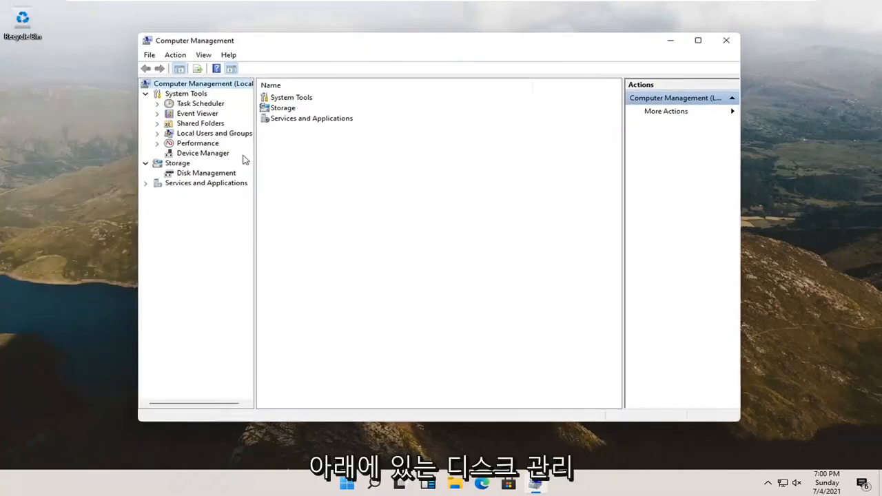
- Show Disk Management under Storage, listing Disk 0's partitions
left_click(205, 173)
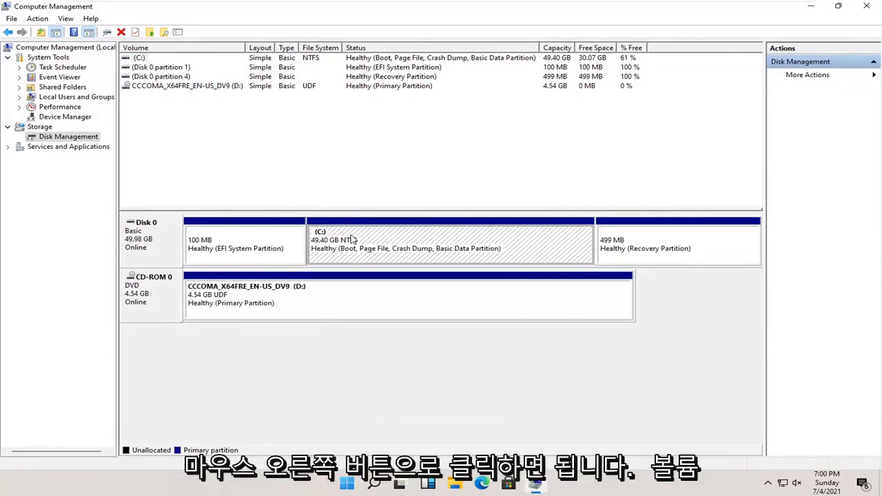
- Shrink the C: volume by 100 MB to leave unallocated space on Disk 0
right_click(351, 241)
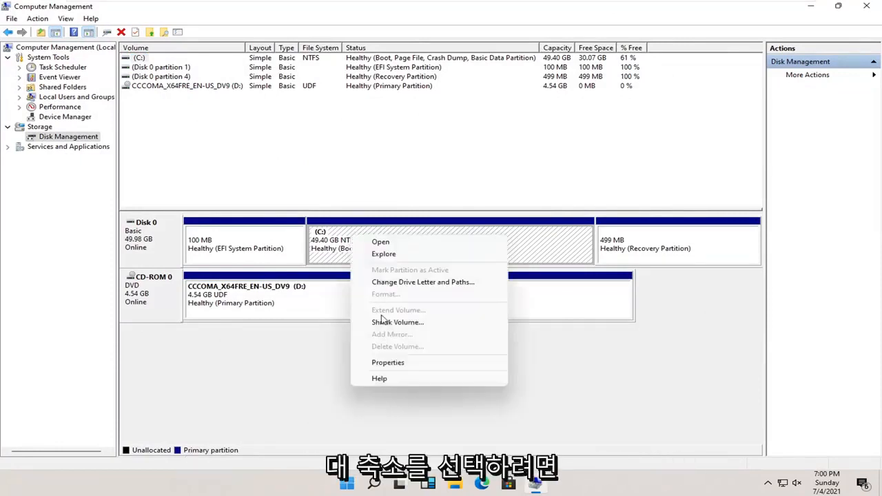
left_click(396, 323)
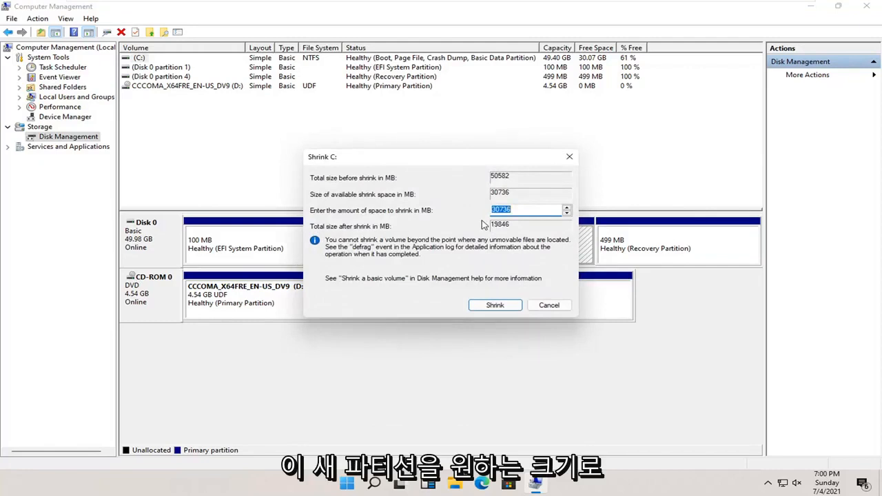
type("100")
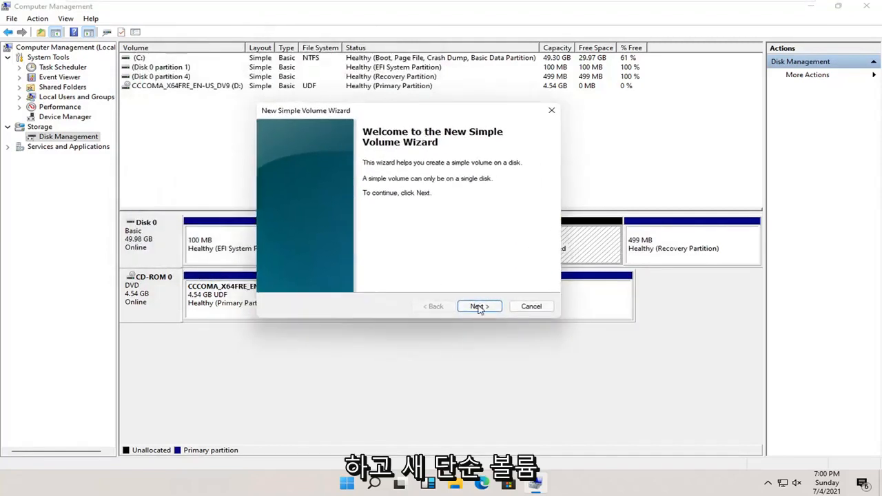
- Advance the New Simple Volume wizard keeping drive letter E for the new volume
left_click(480, 305)
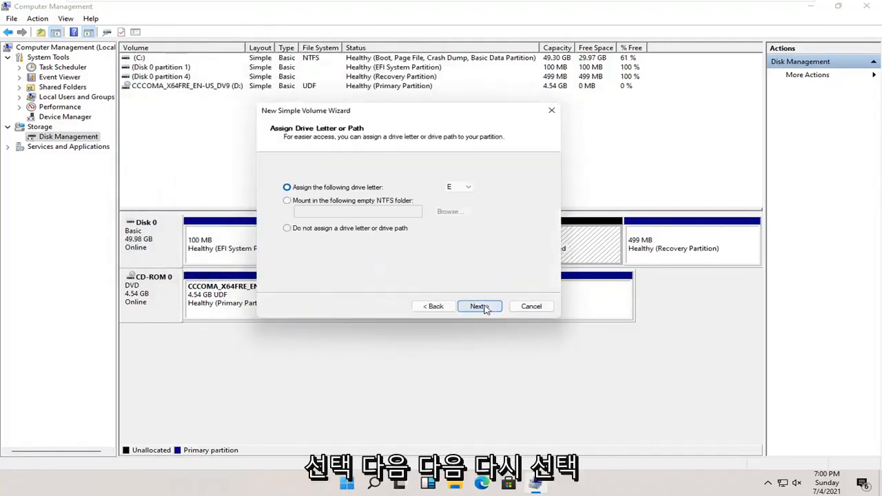
left_click(470, 187)
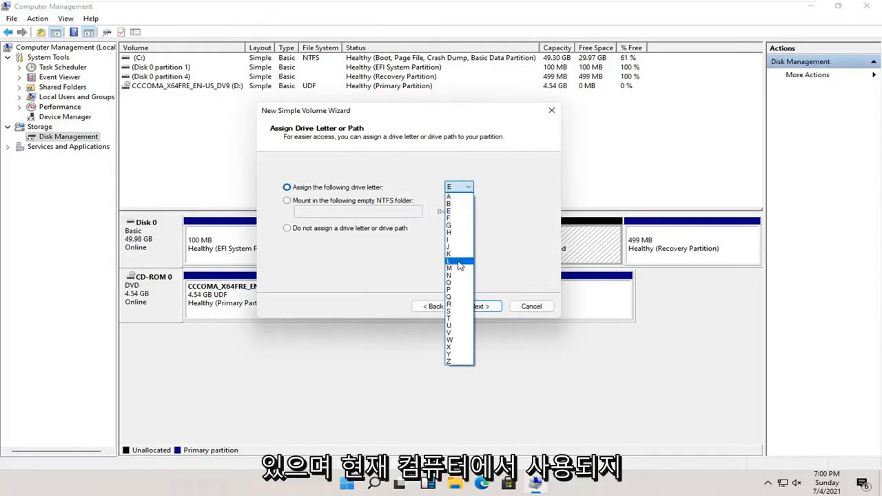
left_click(455, 187)
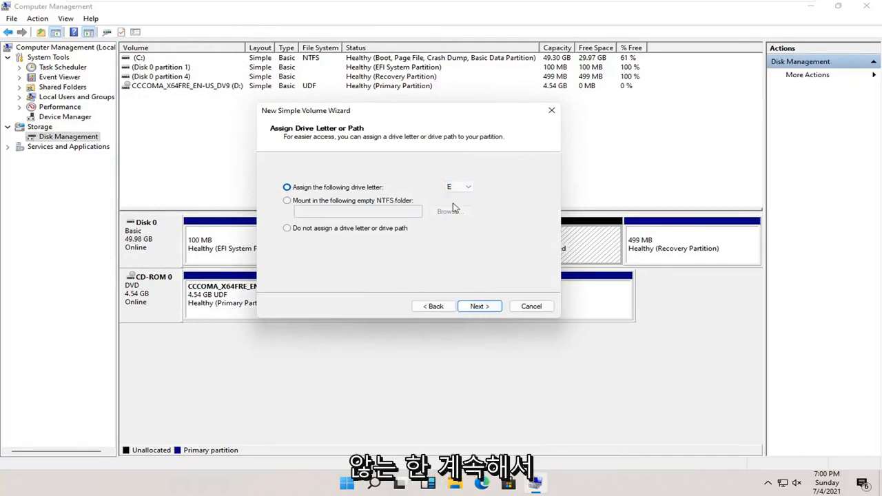
left_click(479, 306)
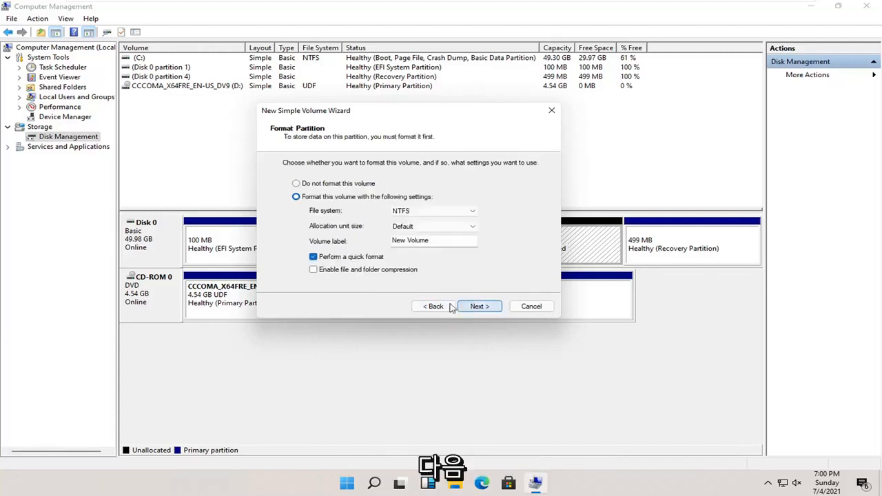
- Label the NTFS volume 'Flash Drive' and reach the wizard summary
triple_click(432, 240)
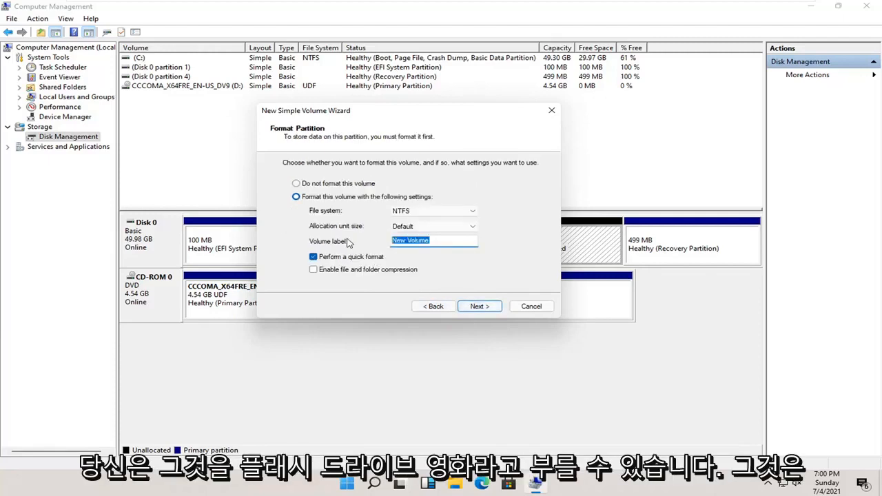
type("Flash Drive")
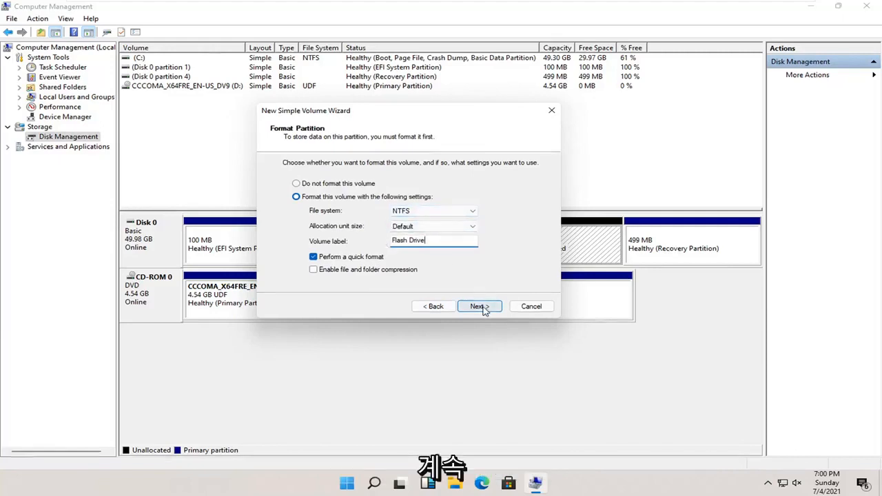
left_click(480, 306)
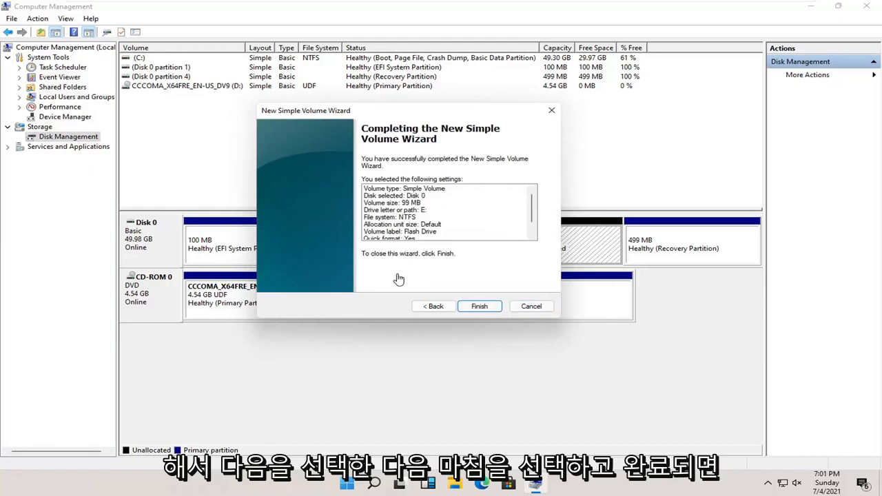
- Finish the wizard so Flash Drive (E:) appears on Disk 0, dismissing the AutoPlay notice
left_click(480, 305)
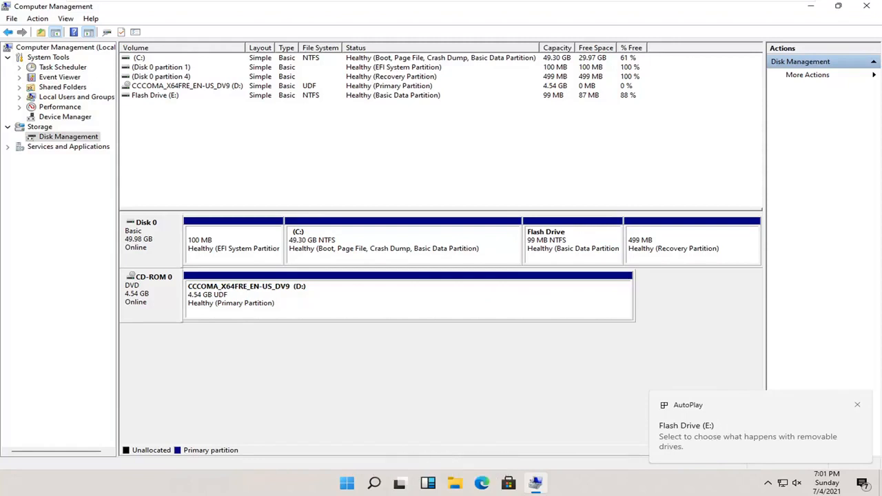
left_click(858, 405)
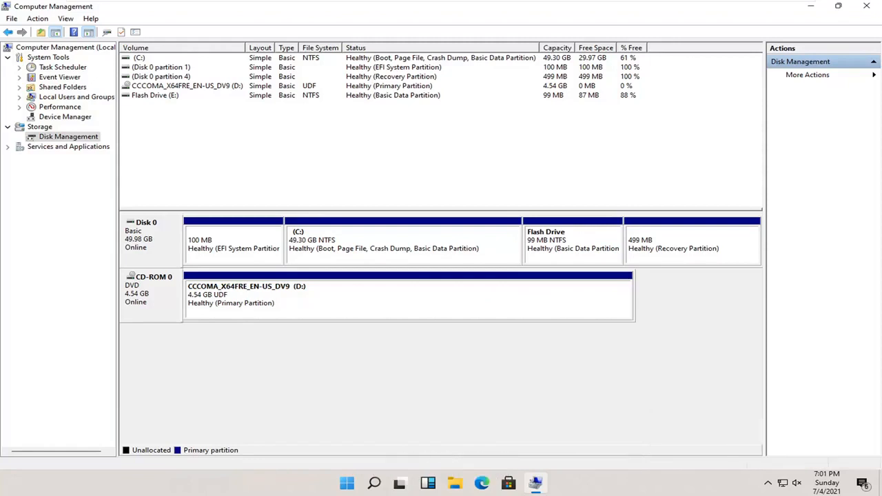